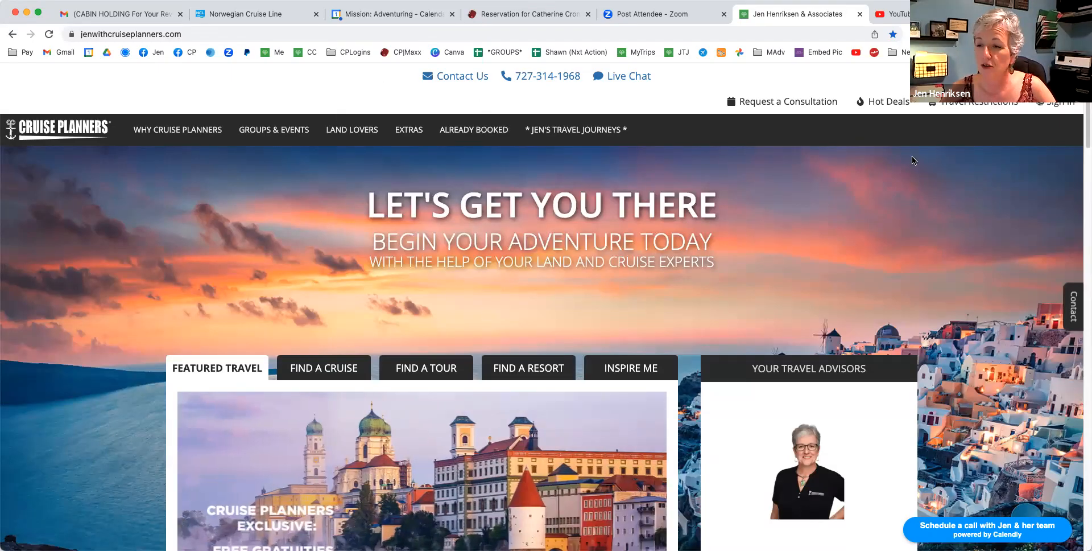
{"action": "mouse_move", "coordinate": [1054, 106]}
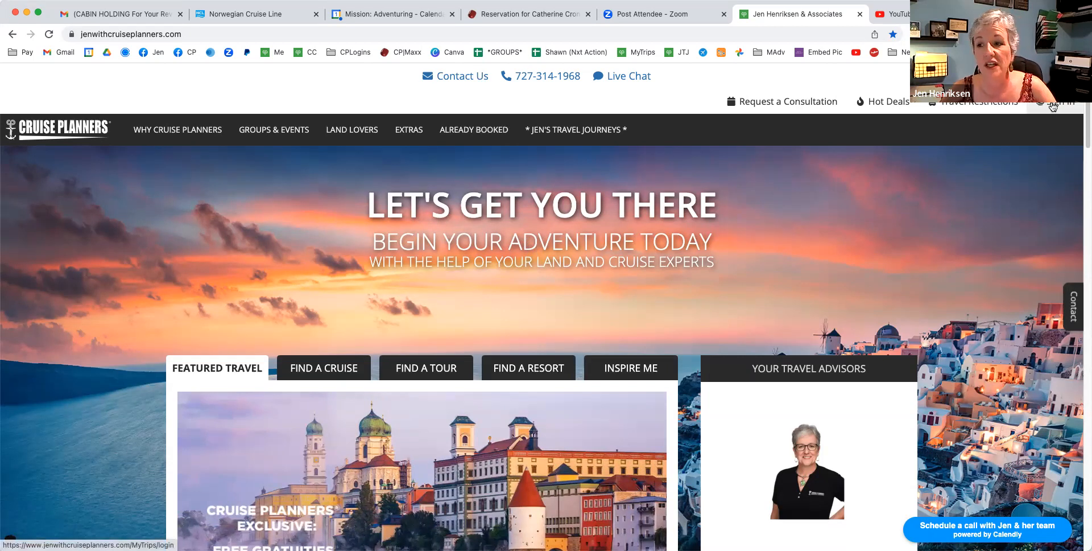
Step: Sign in to MyTrips with the account email starting 'jhenr' and its password
{"action": "left_click", "coordinate": [1062, 101]}
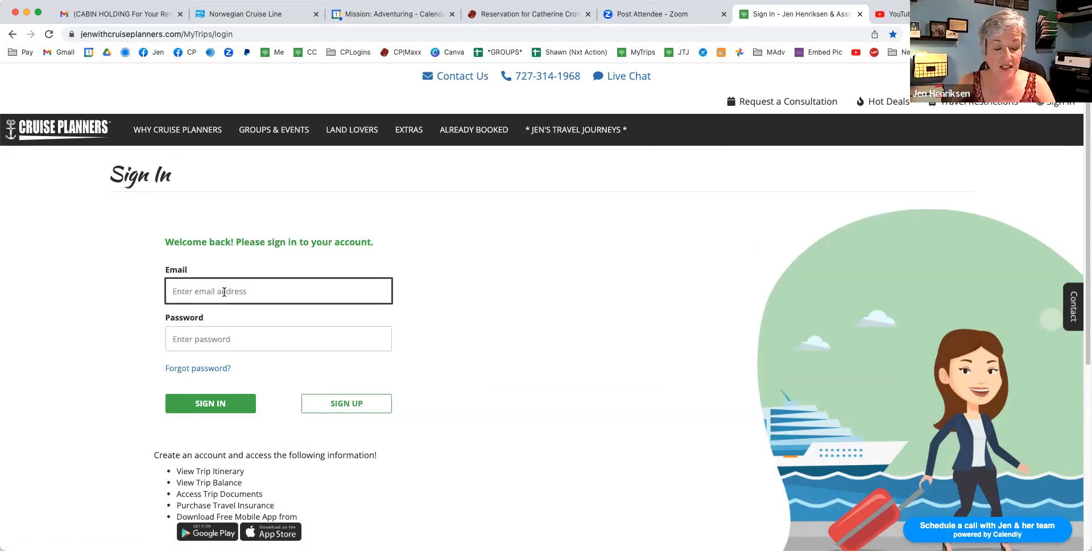
{"action": "type", "text": "jhenriksen2013@g"}
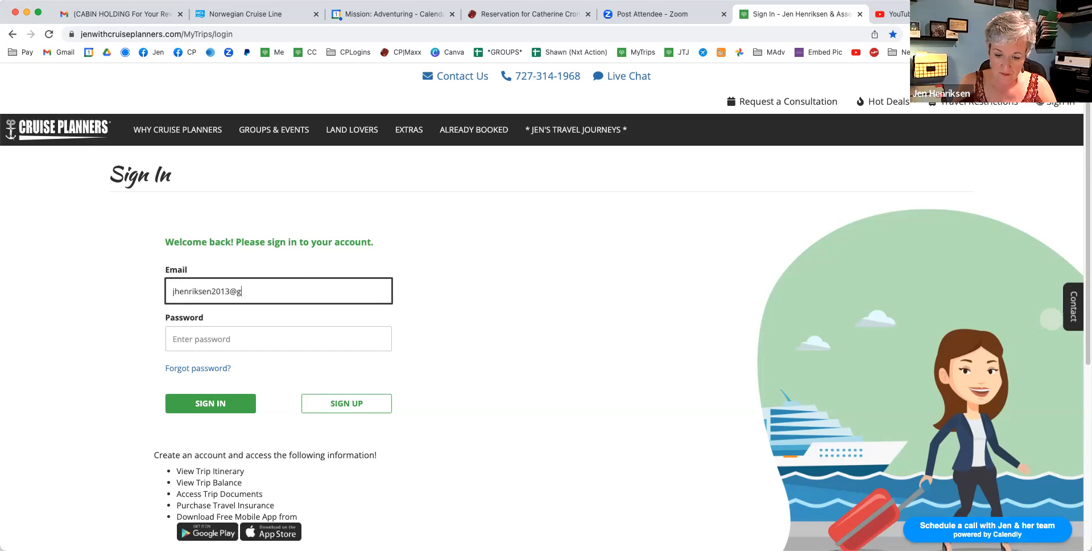
{"action": "left_click", "coordinate": [278, 338]}
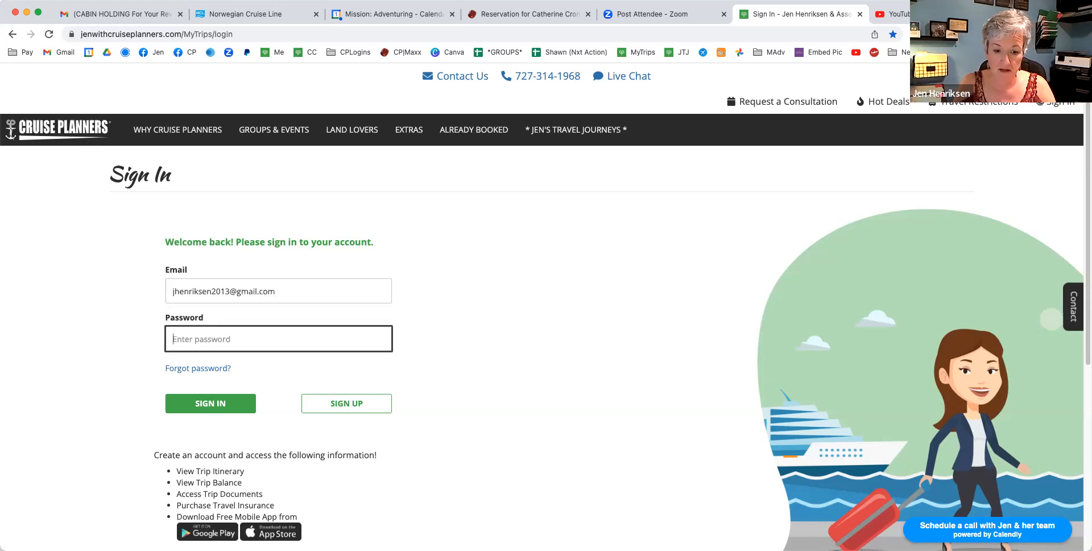
{"action": "type", "text": "••••••••••"}
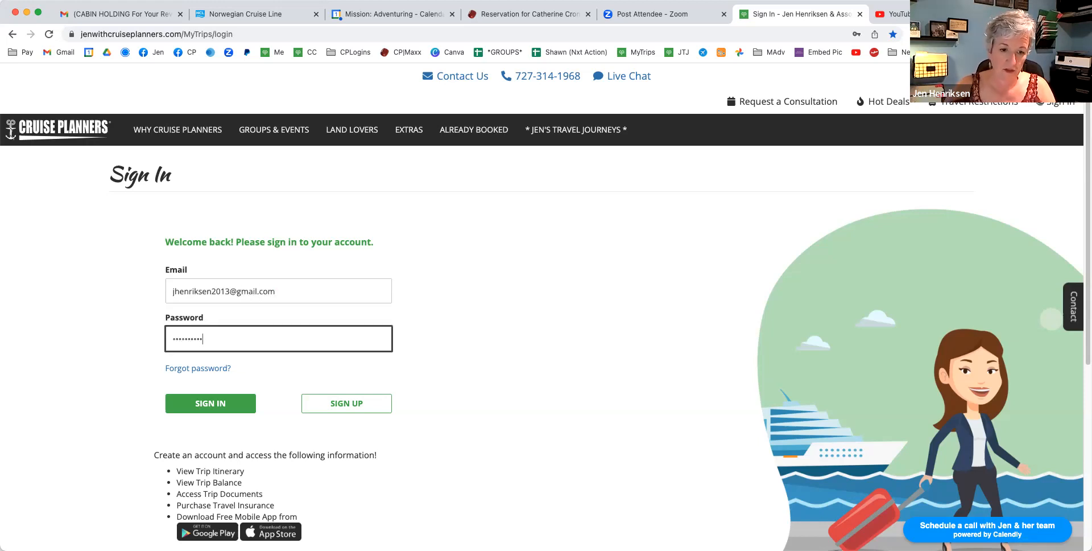
{"action": "left_click", "coordinate": [211, 403]}
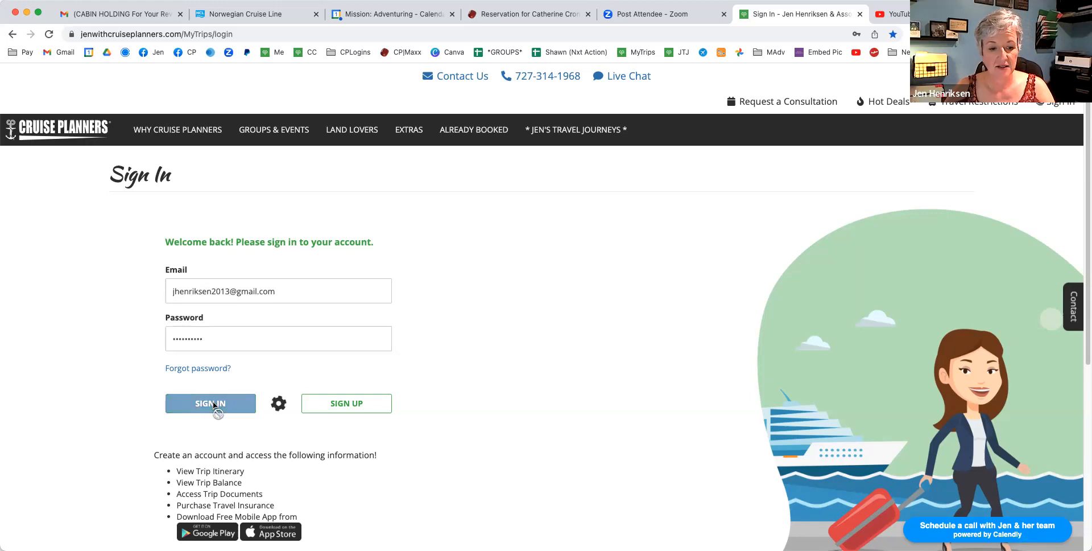
{"action": "left_click", "coordinate": [210, 403]}
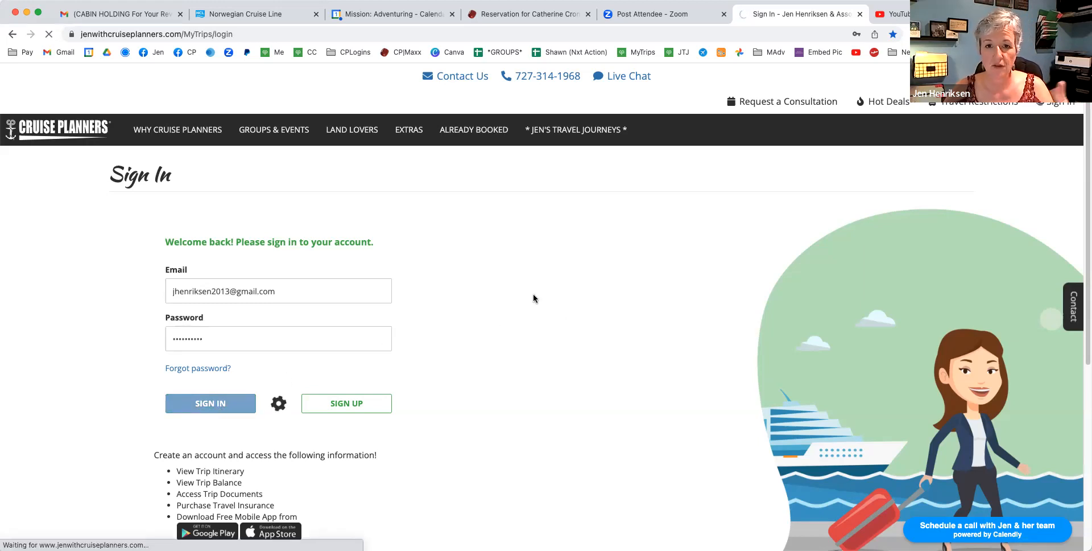
Step: From the signed-in welcome page showing the Serenade of the Seas cruise, go to Travel Vault
{"action": "left_click", "coordinate": [209, 403]}
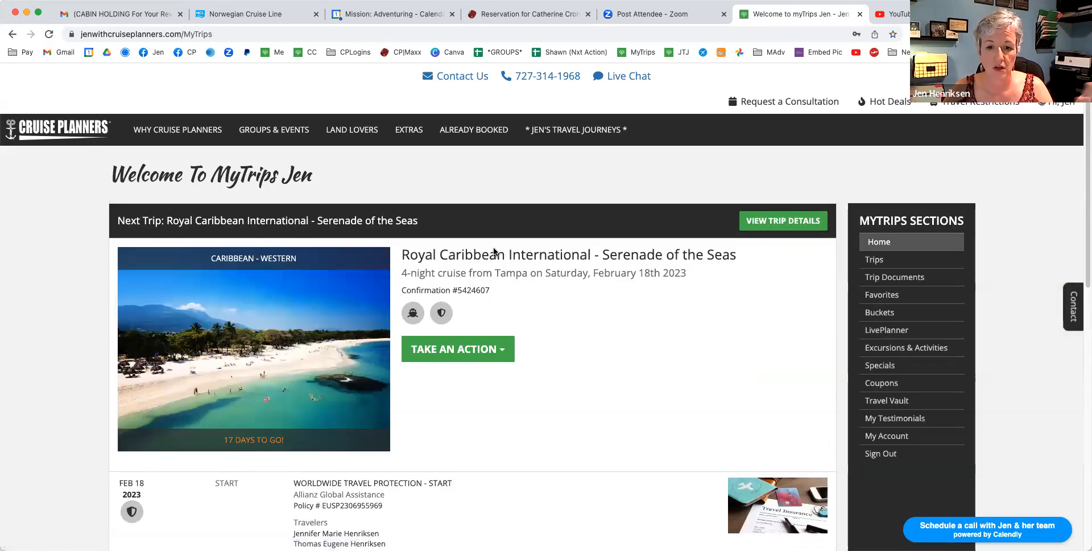
{"action": "mouse_move", "coordinate": [561, 325]}
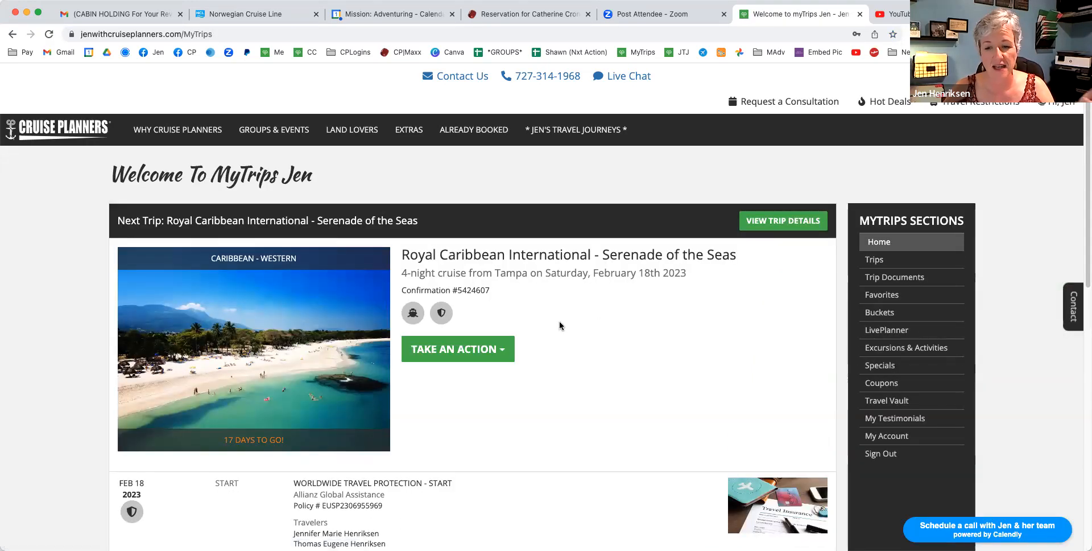
{"action": "mouse_move", "coordinate": [894, 173]}
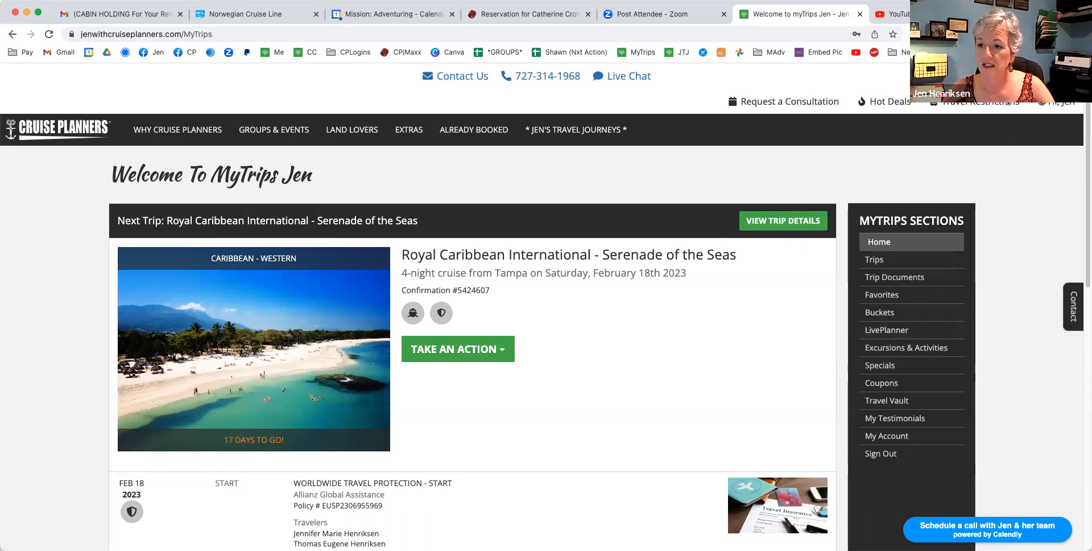
{"action": "mouse_move", "coordinate": [890, 402]}
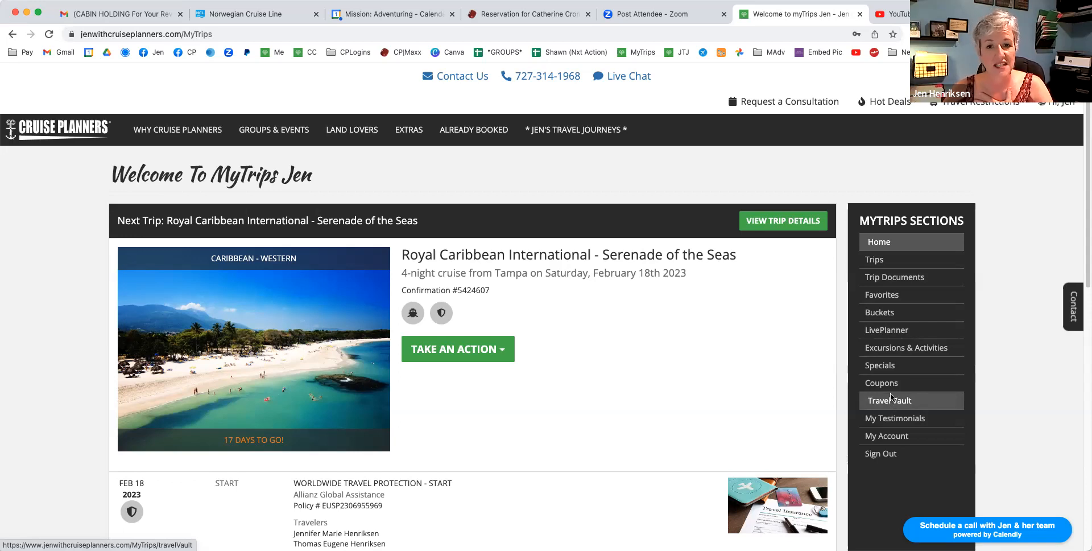
{"action": "left_click", "coordinate": [895, 401]}
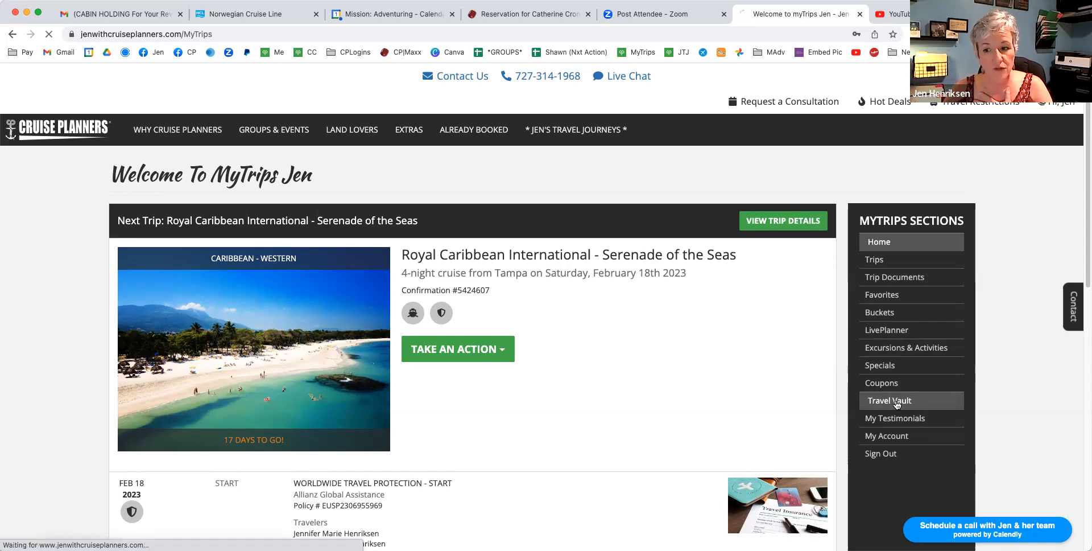
Step: Load the Travel Vault contents list of stored documents with modified dates and types
{"action": "left_click", "coordinate": [889, 400]}
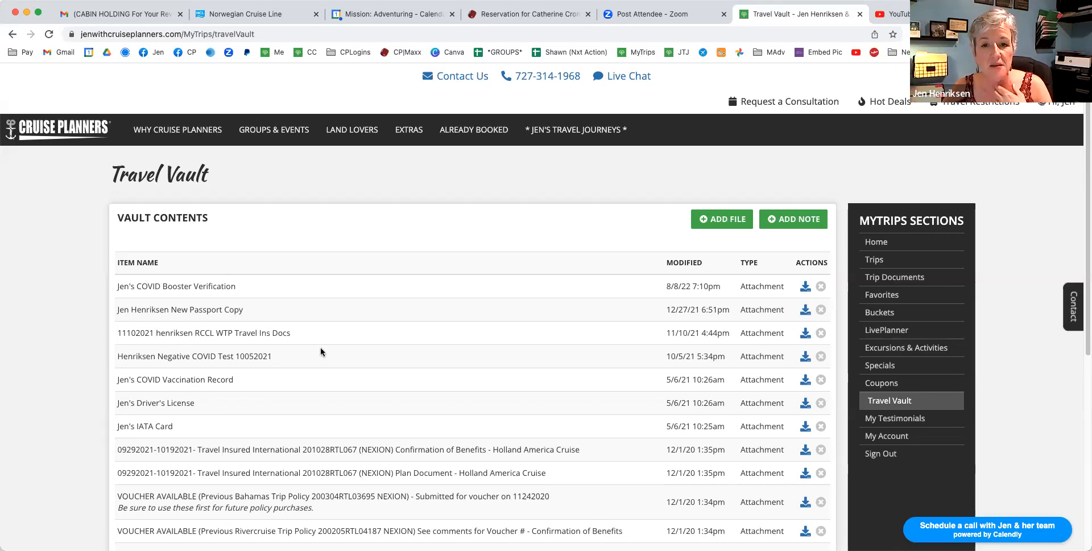
{"action": "mouse_move", "coordinate": [311, 356]}
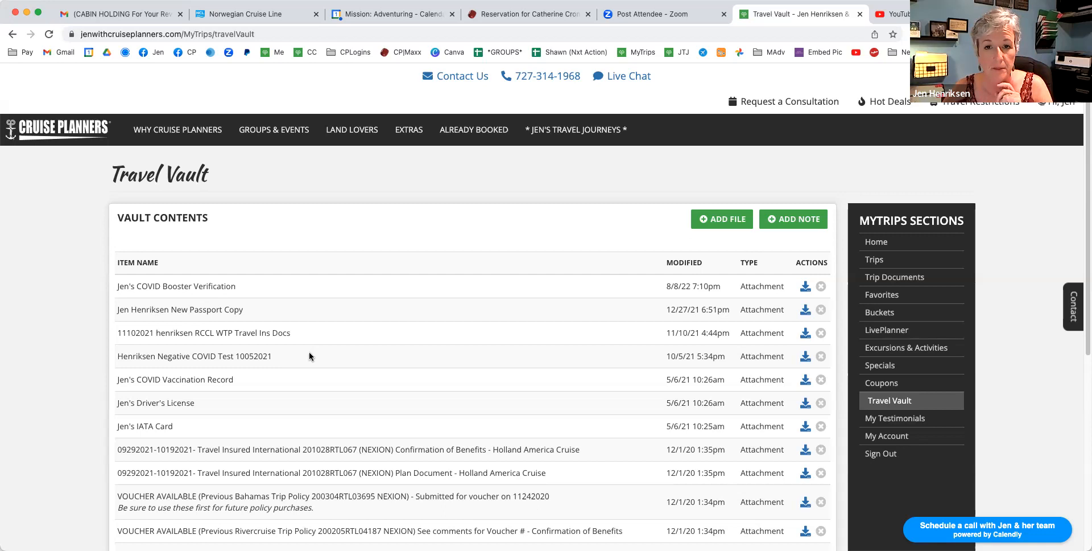
{"action": "mouse_move", "coordinate": [717, 223]}
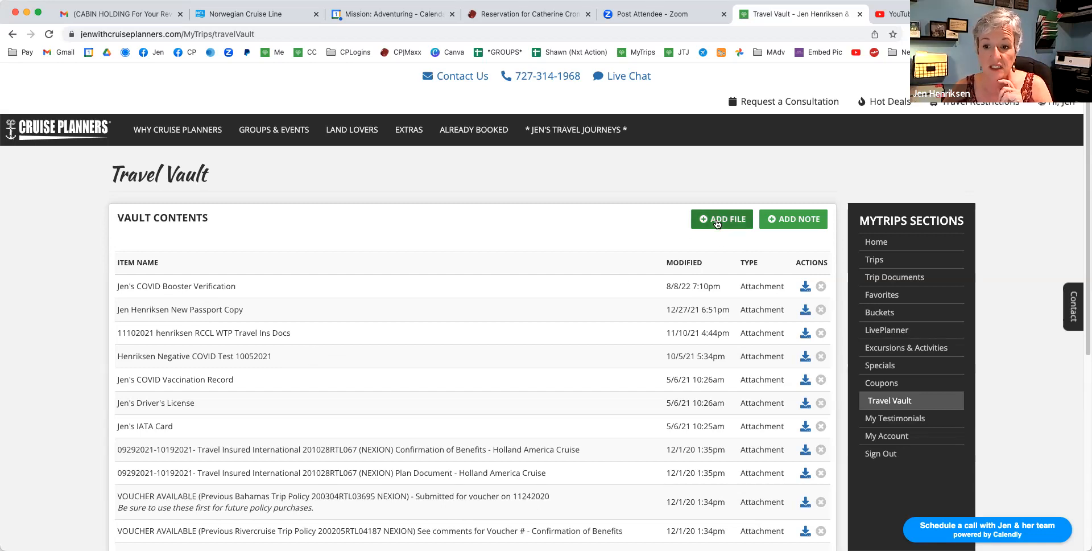
Step: Start a new Travel Vault file entry titled "Jen's Passport" with no file chosen yet
{"action": "left_click", "coordinate": [721, 219]}
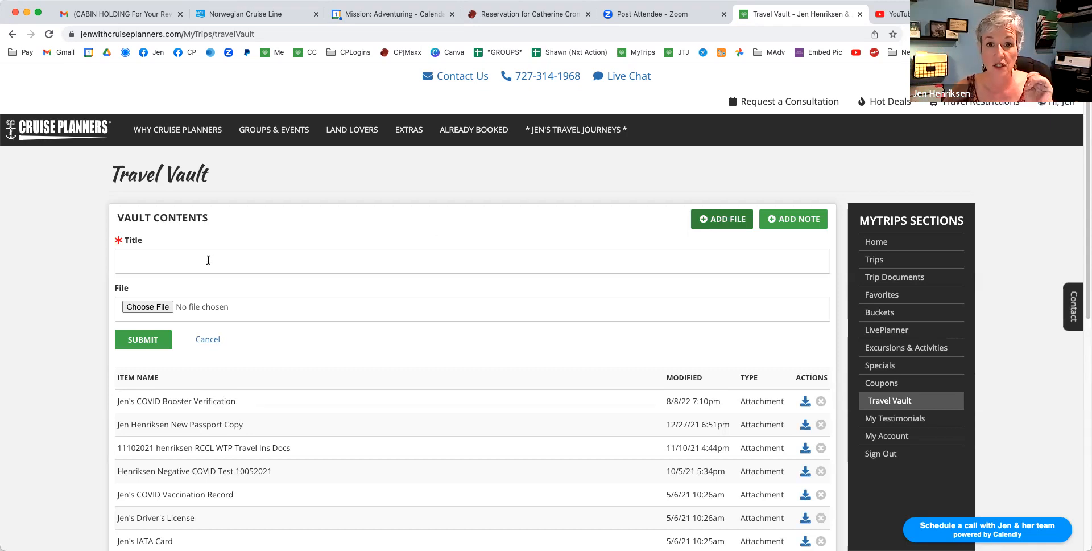
{"action": "type", "text": "Jen's Pass"}
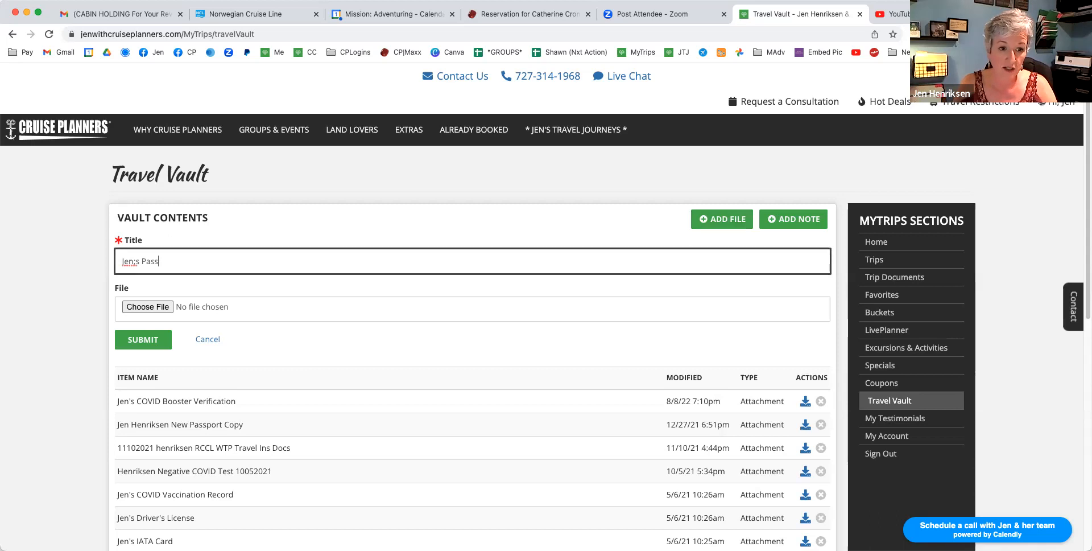
{"action": "key", "text": "Backspace"}
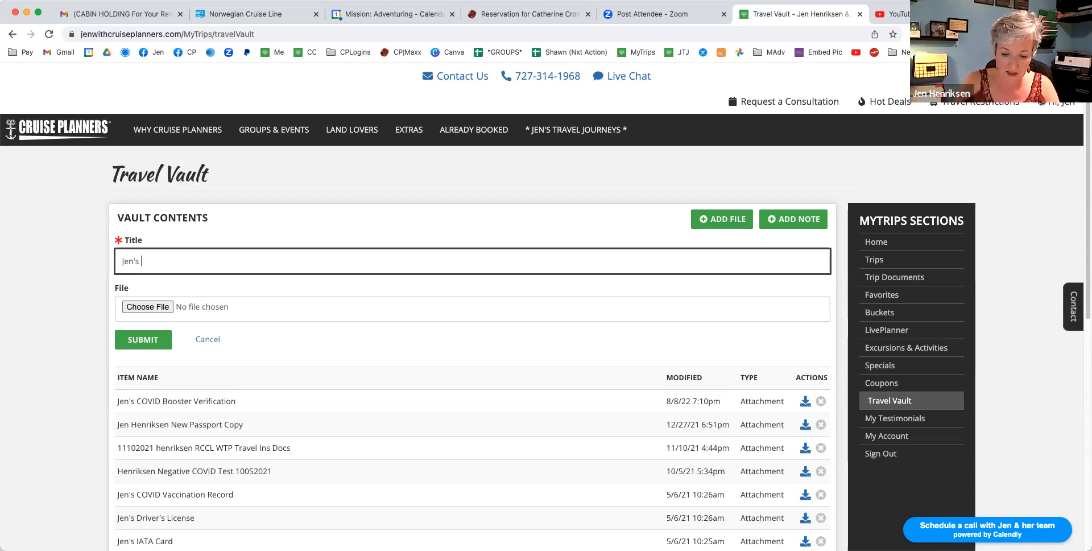
{"action": "type", "text": "Passo"}
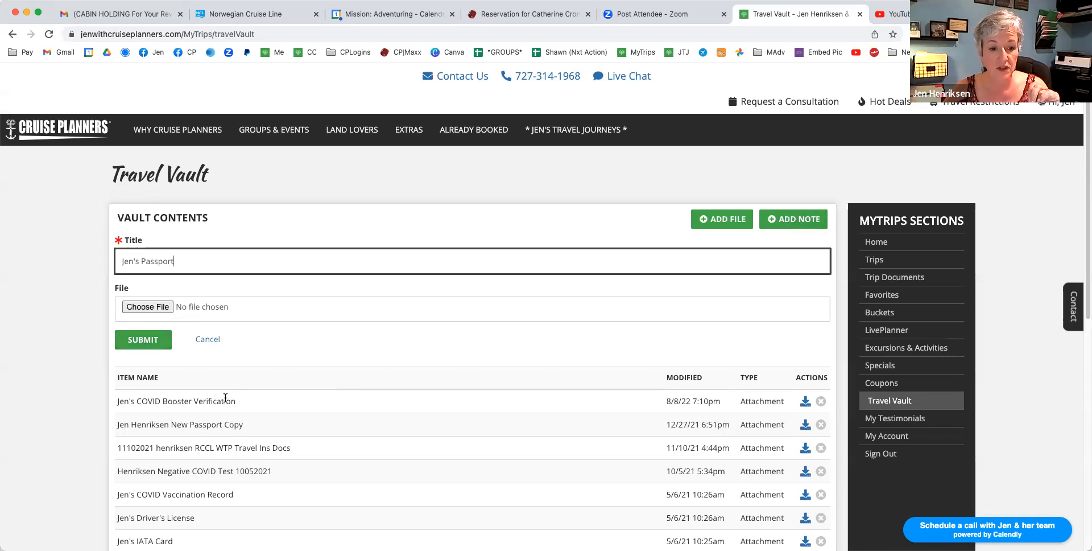
{"action": "mouse_move", "coordinate": [207, 339]}
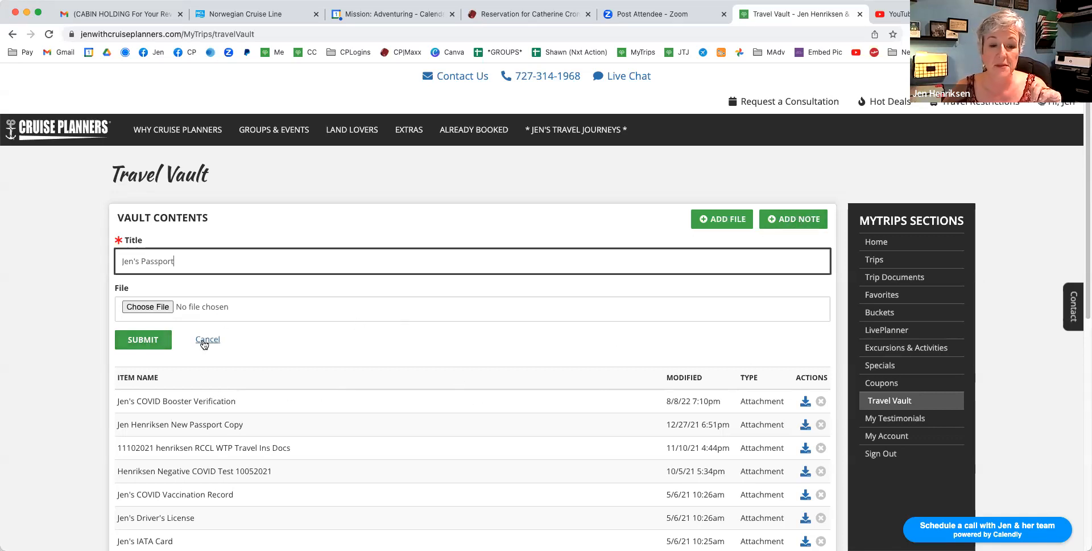
{"action": "left_click", "coordinate": [207, 339]}
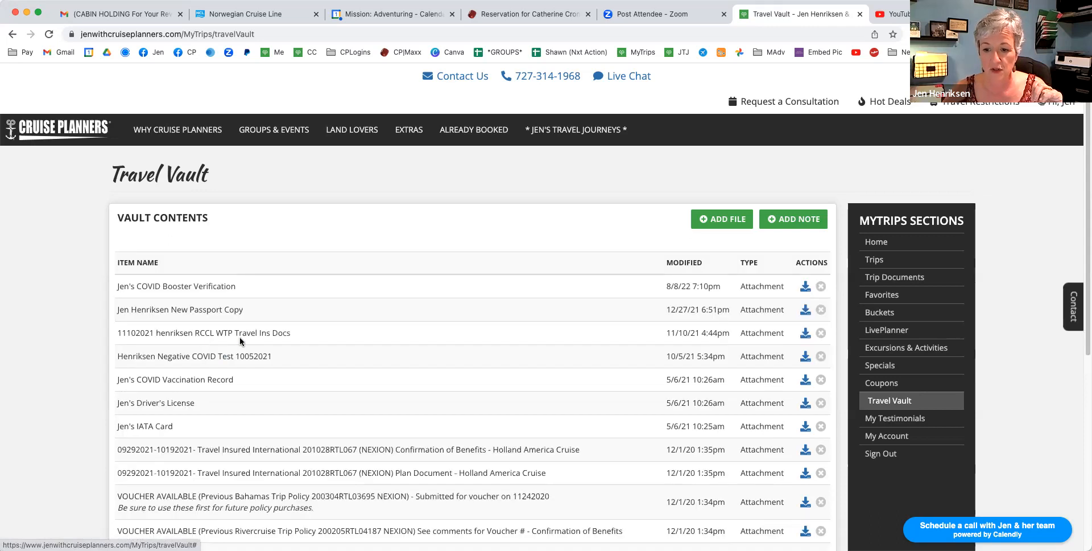
{"action": "mouse_move", "coordinate": [476, 407]}
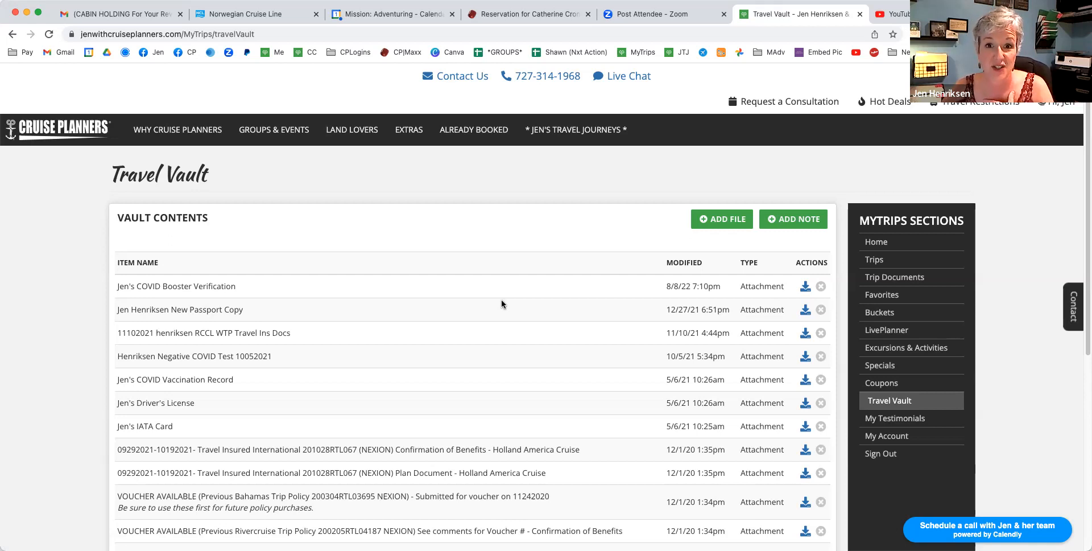
{"action": "mouse_move", "coordinate": [888, 404]}
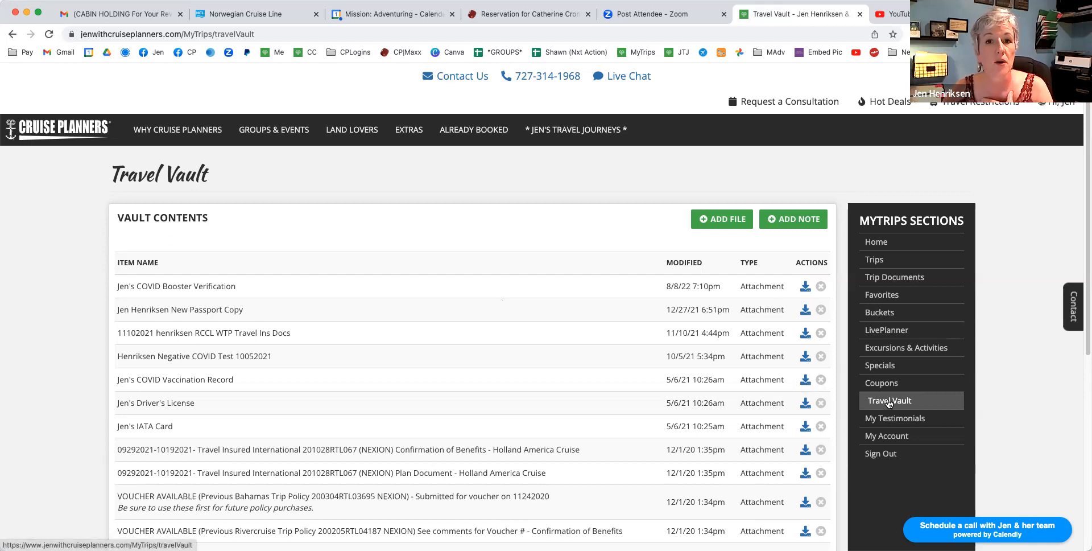
{"action": "mouse_move", "coordinate": [546, 262]}
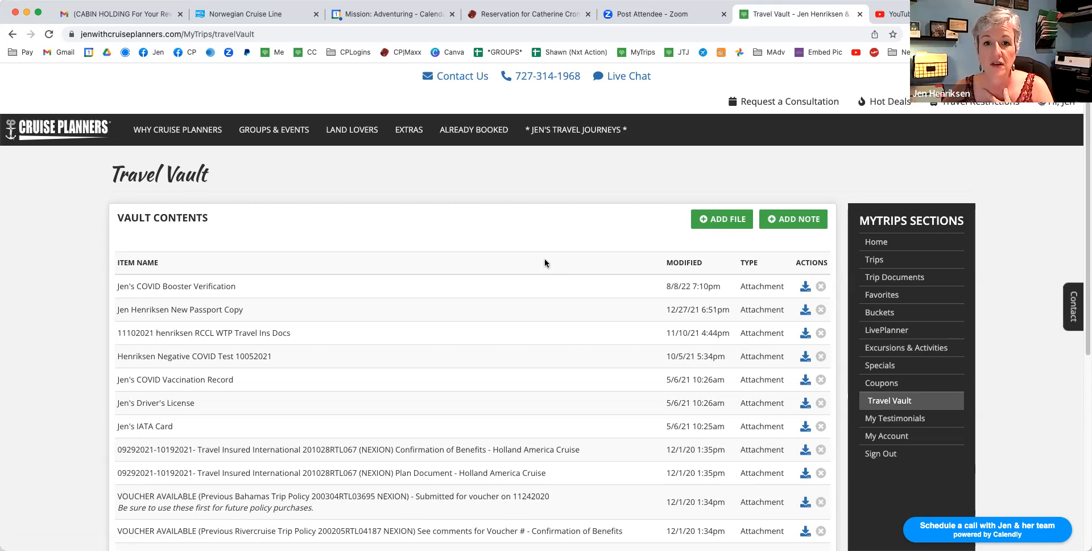
{"action": "mouse_move", "coordinate": [535, 191]}
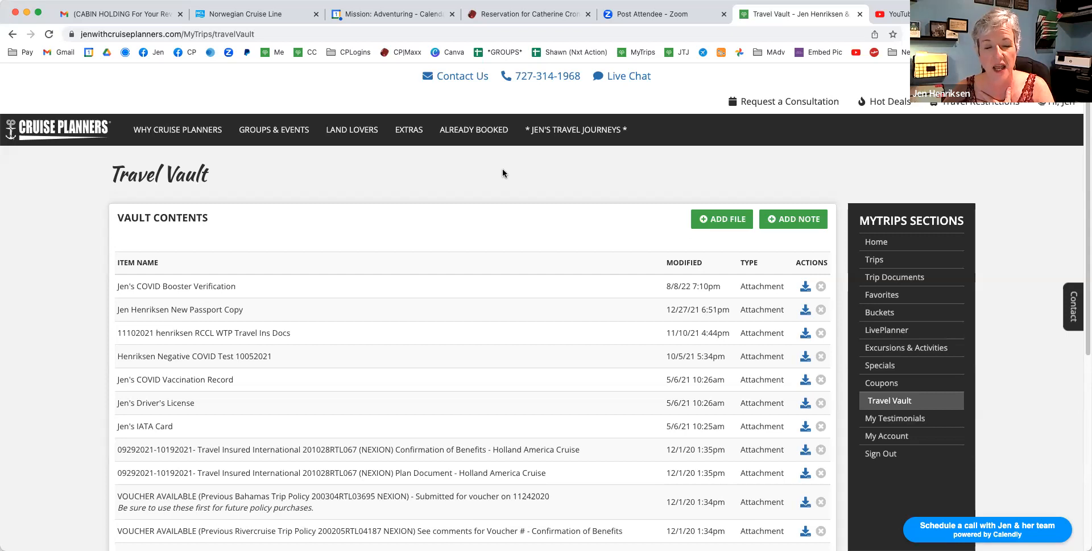
{"action": "mouse_move", "coordinate": [501, 181]}
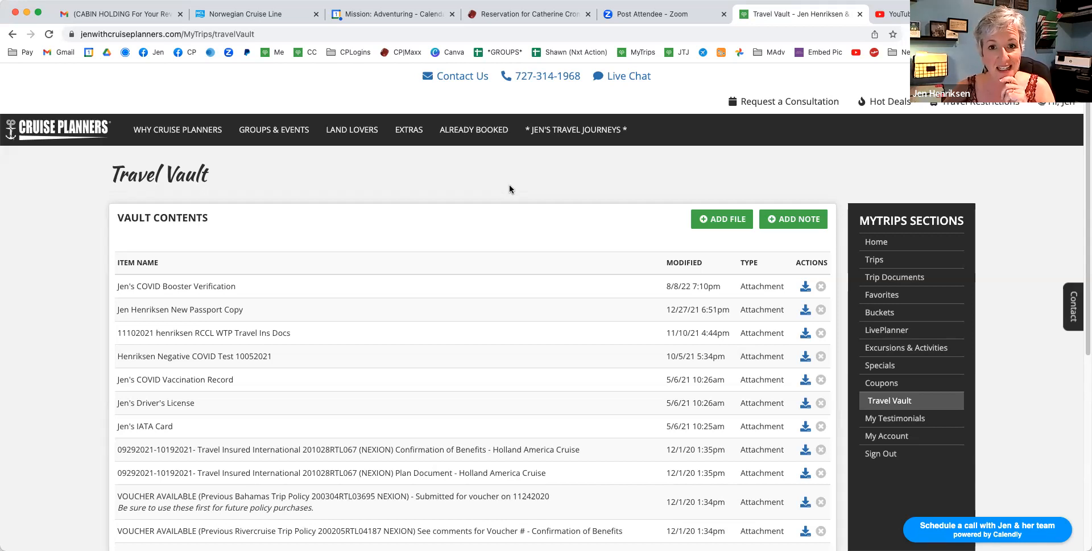
{"action": "mouse_move", "coordinate": [519, 252]}
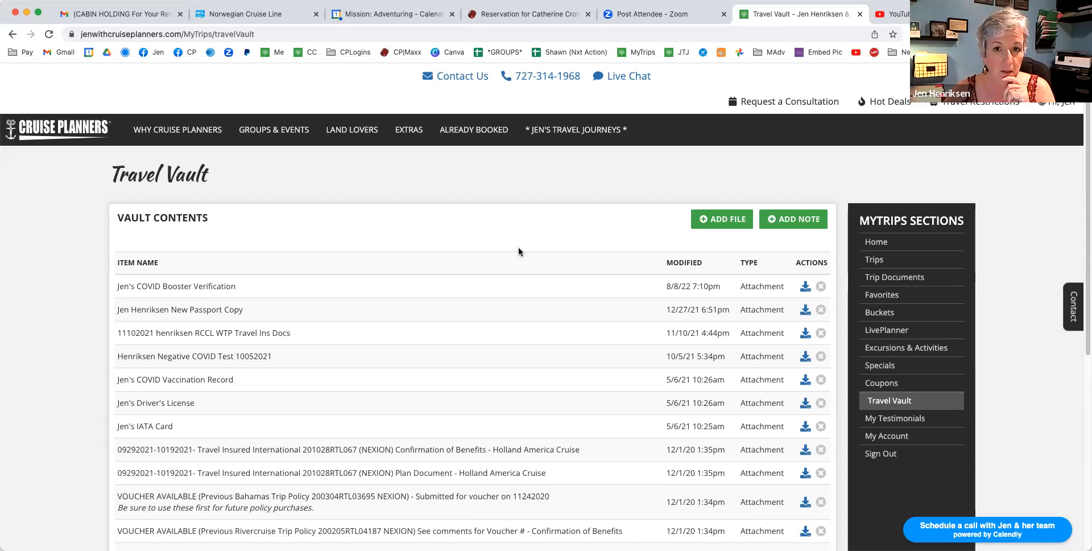
{"action": "mouse_move", "coordinate": [533, 280]}
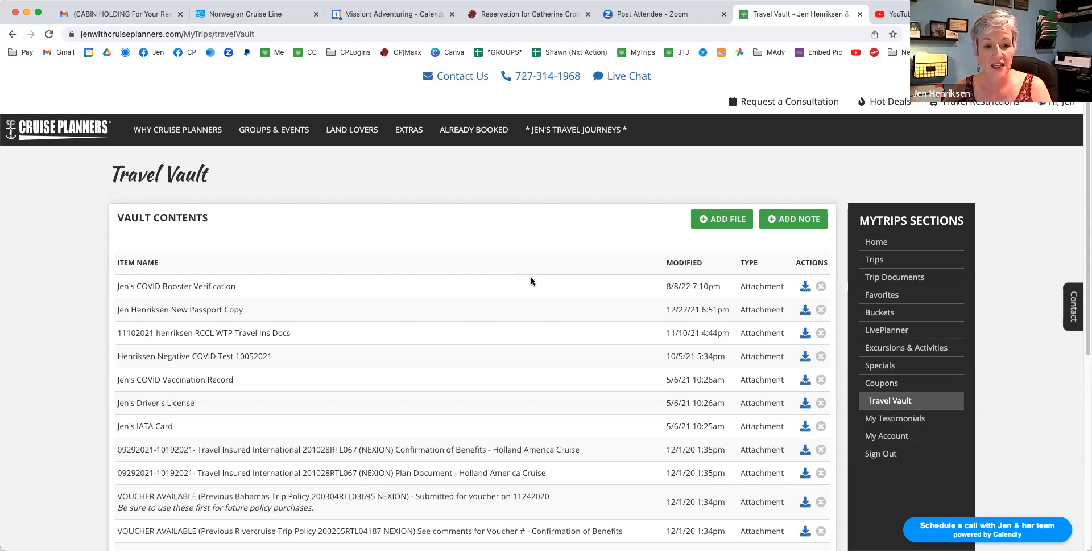
{"action": "mouse_move", "coordinate": [531, 285]}
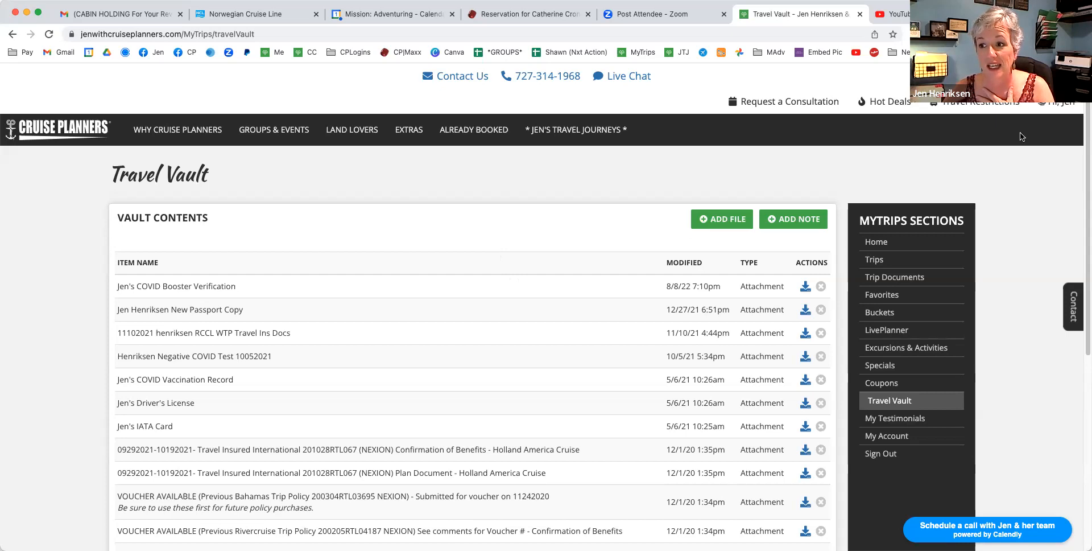
{"action": "mouse_move", "coordinate": [879, 262]}
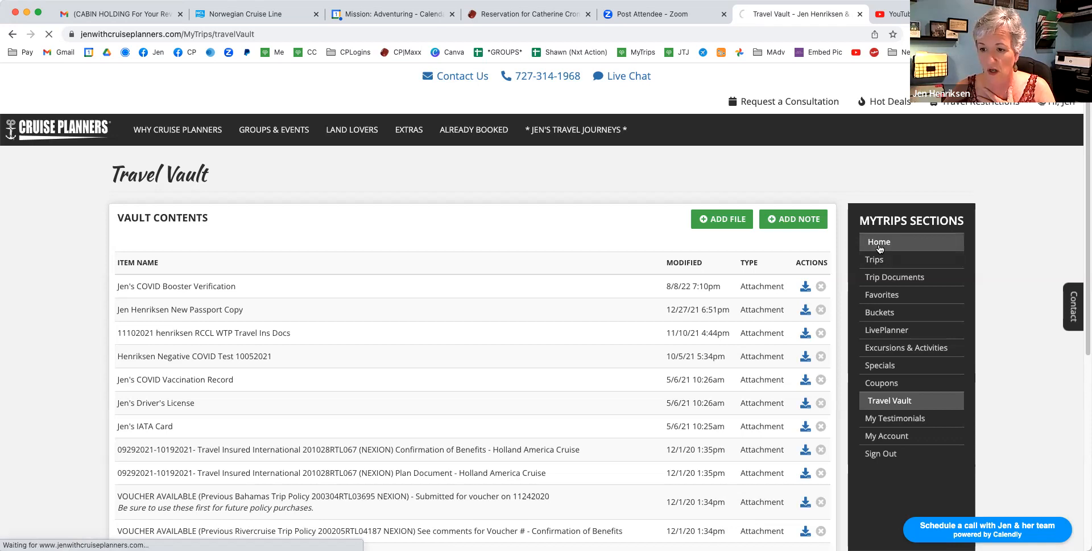
{"action": "mouse_move", "coordinate": [890, 441]}
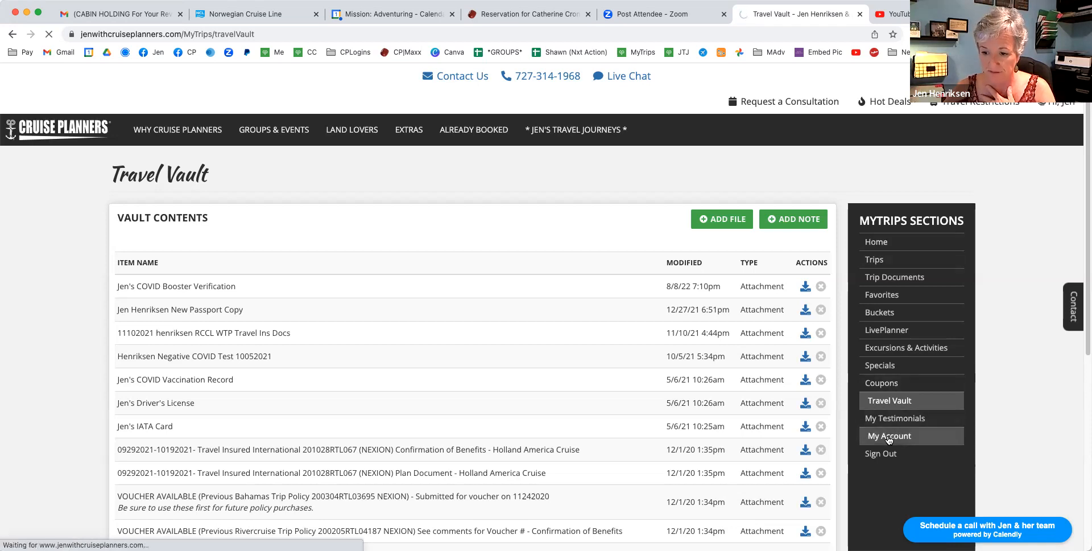
Step: Review the My Account General tab, then return to the MyTrips welcome page
{"action": "left_click", "coordinate": [889, 436]}
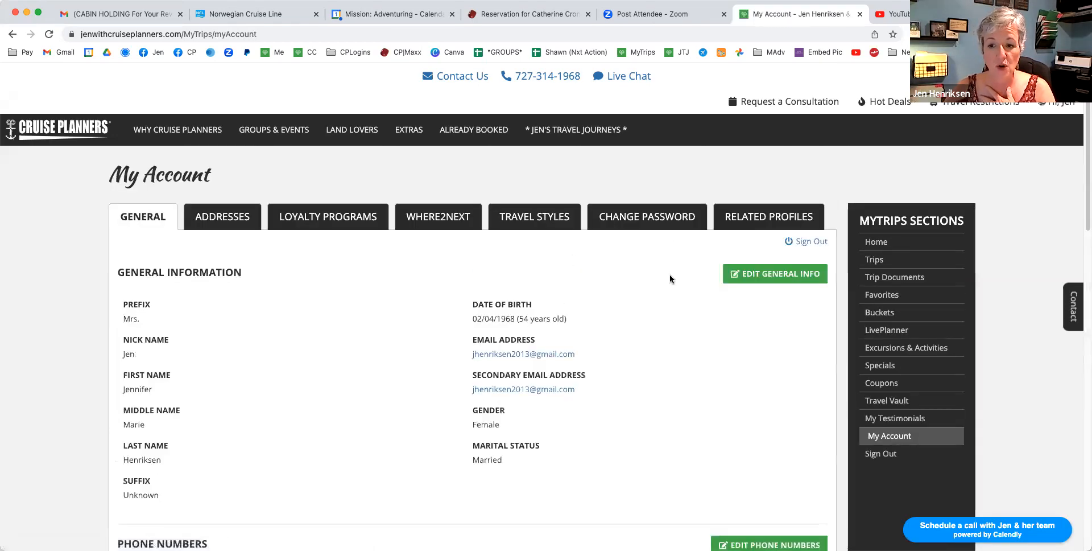
{"action": "mouse_move", "coordinate": [777, 293]}
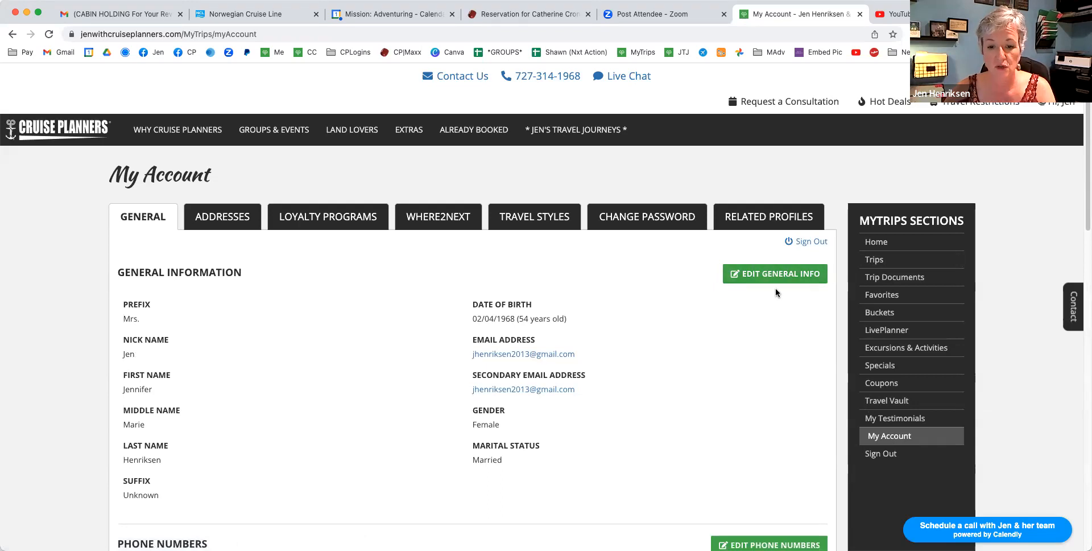
{"action": "mouse_move", "coordinate": [737, 288]}
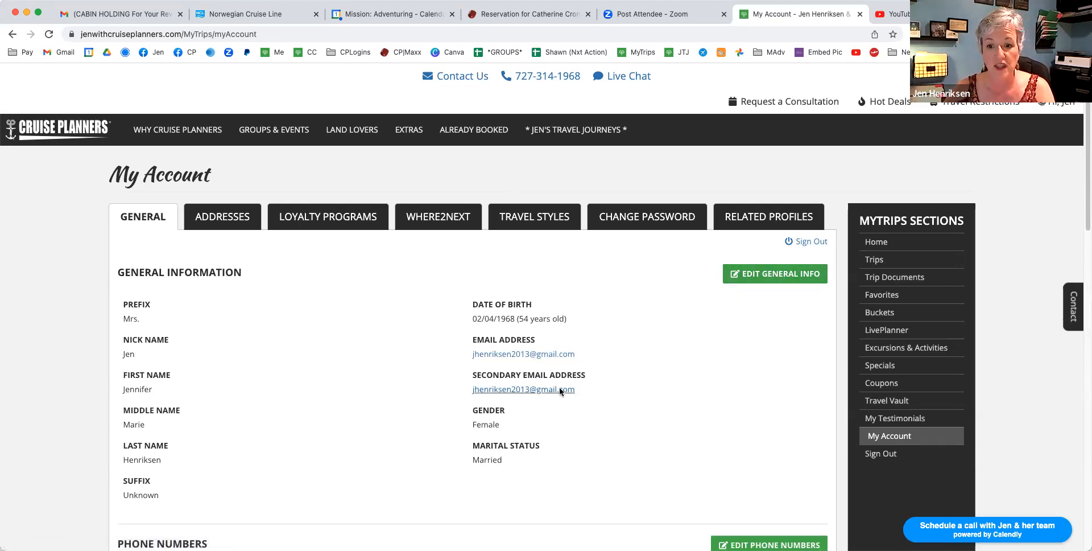
{"action": "mouse_move", "coordinate": [594, 335]}
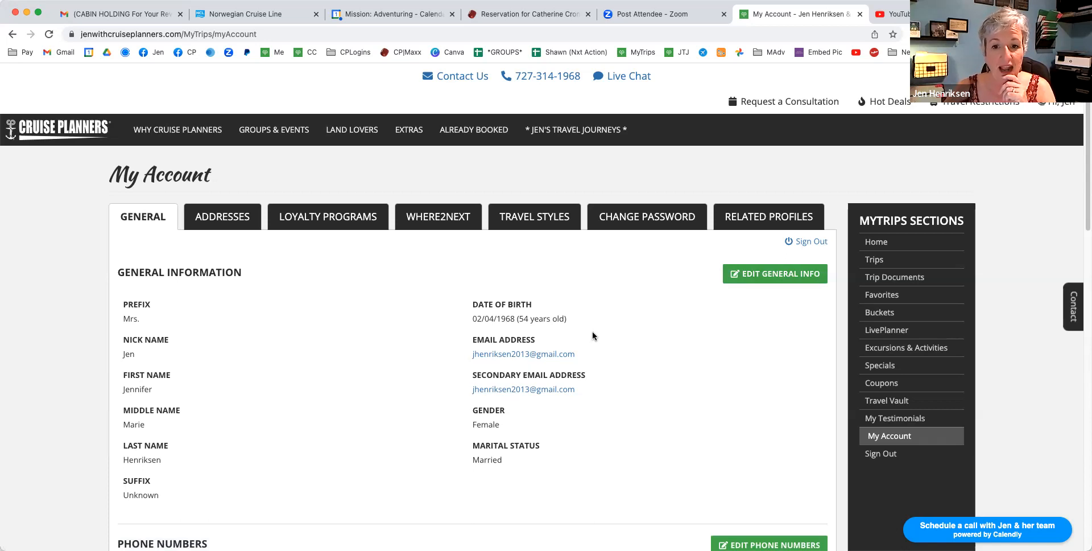
{"action": "left_click", "coordinate": [878, 241]}
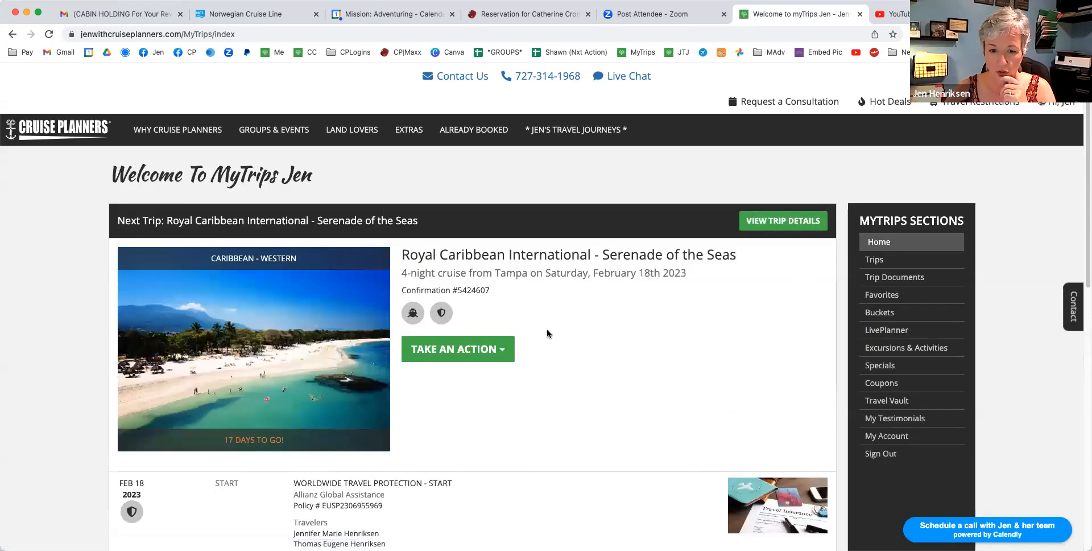
Step: Sign out of MyTrips and dismiss the logged-out confirmation message
{"action": "left_click", "coordinate": [457, 348]}
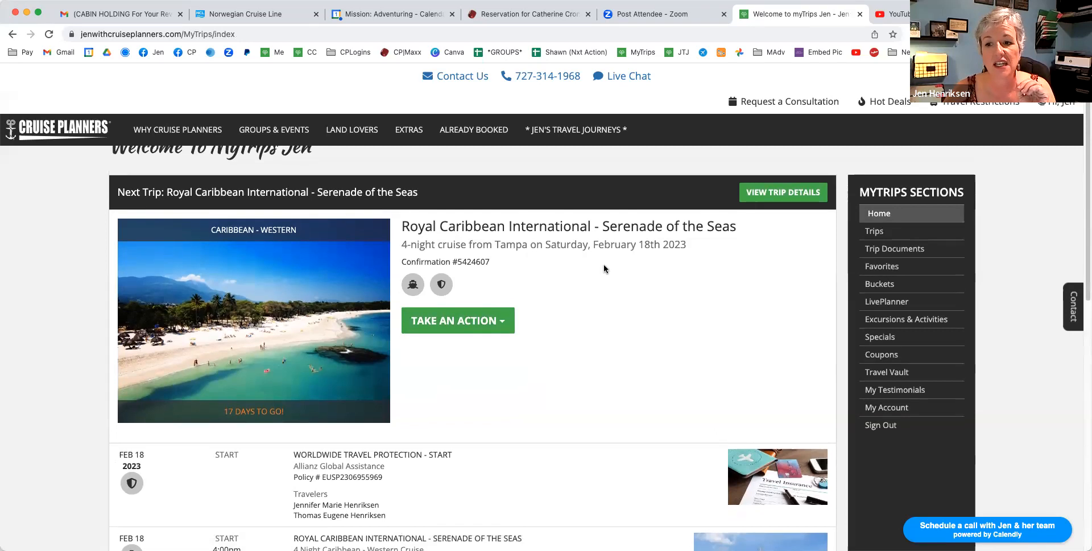
{"action": "left_click", "coordinate": [880, 424]}
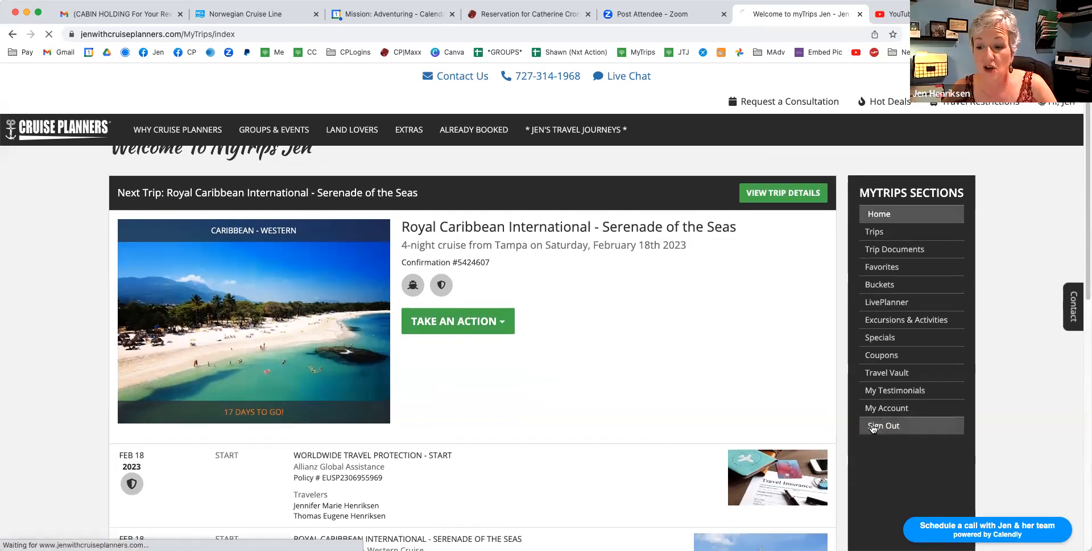
{"action": "left_click", "coordinate": [885, 425]}
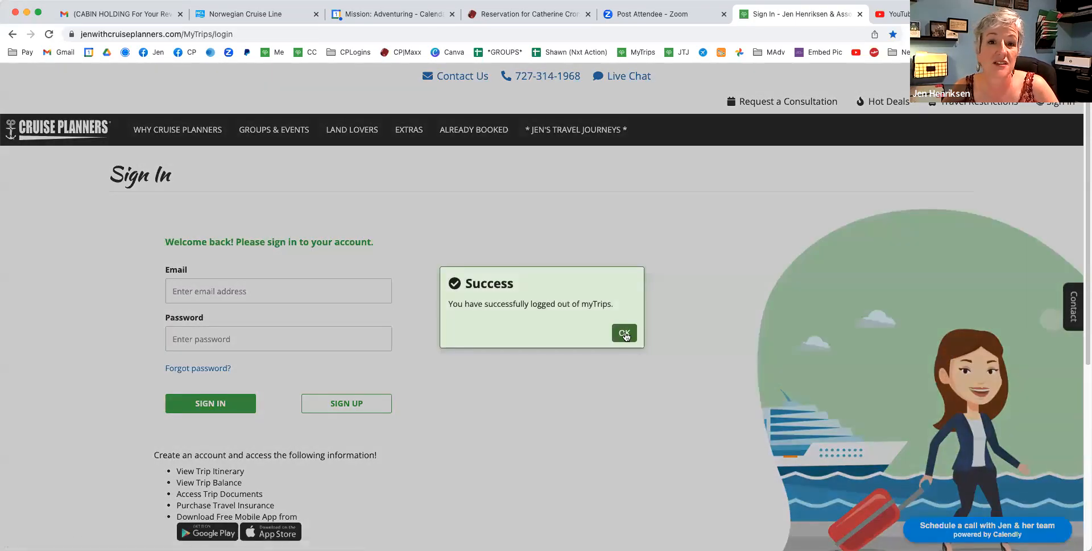
{"action": "left_click", "coordinate": [624, 332]}
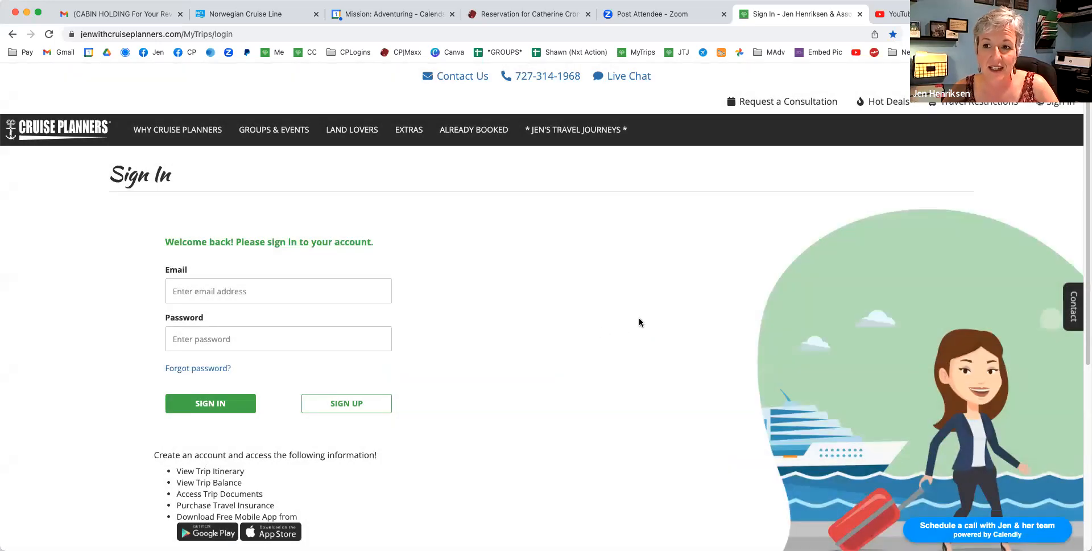